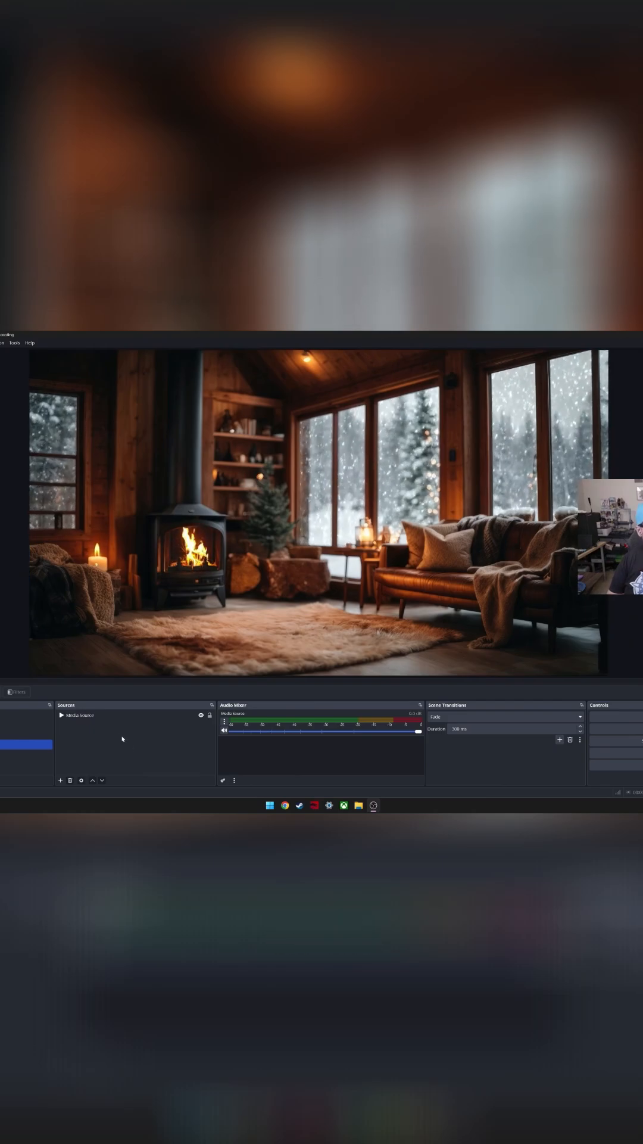
- Select the snowy-cabin Media Source in the Sources dock to show its playback controls
left_click(79, 714)
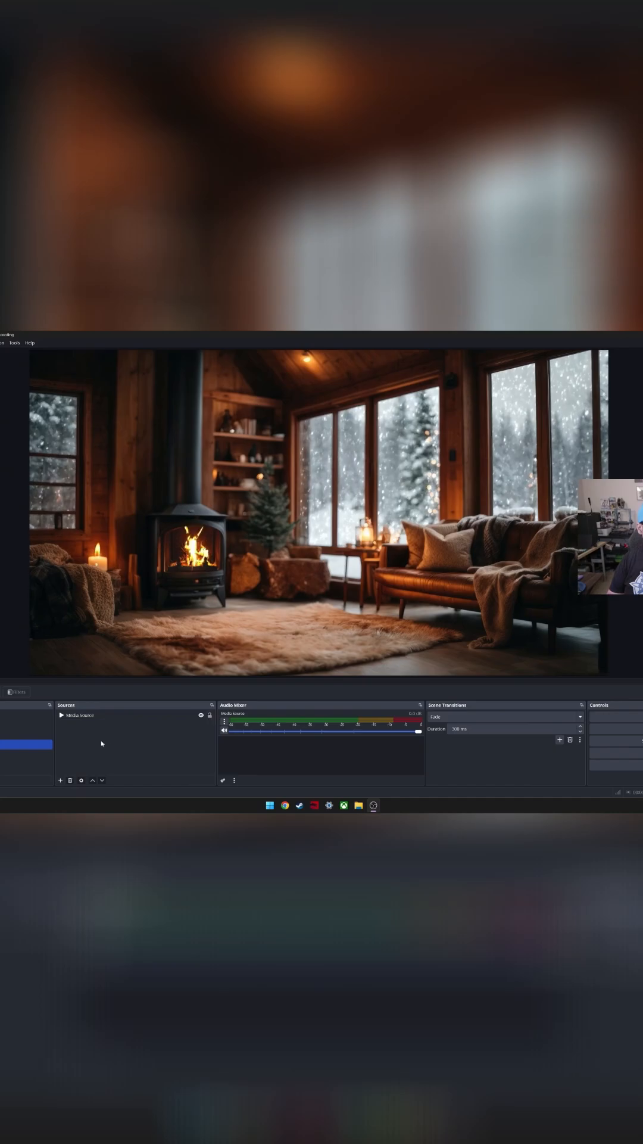
left_click(79, 714)
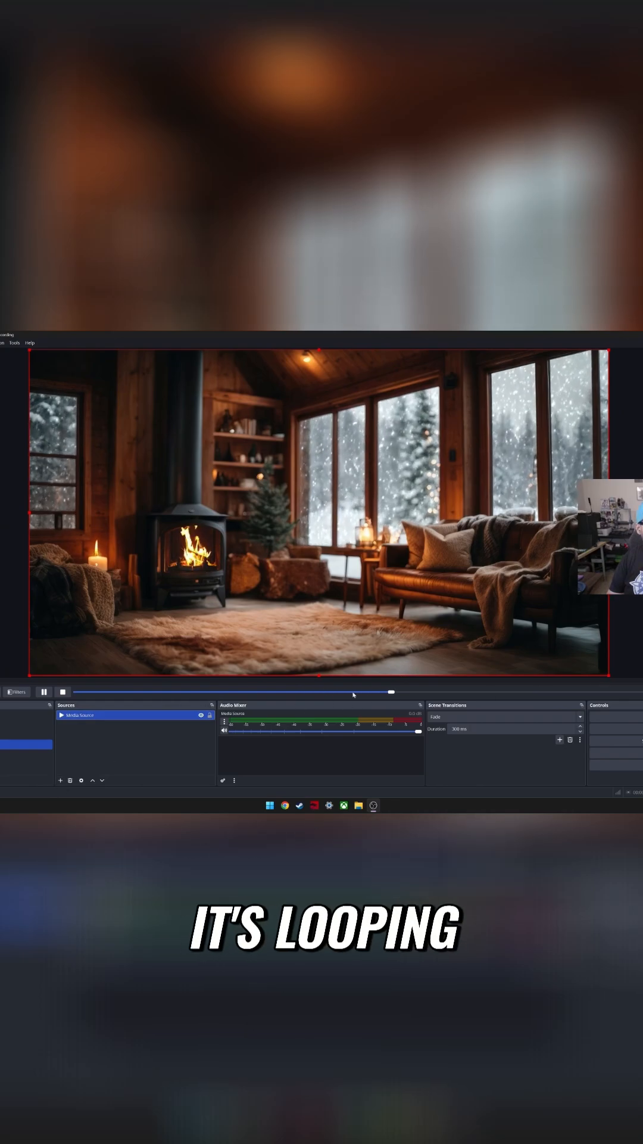
- Bring up the Properties window of the cabin video Media Source
left_click(60, 779)
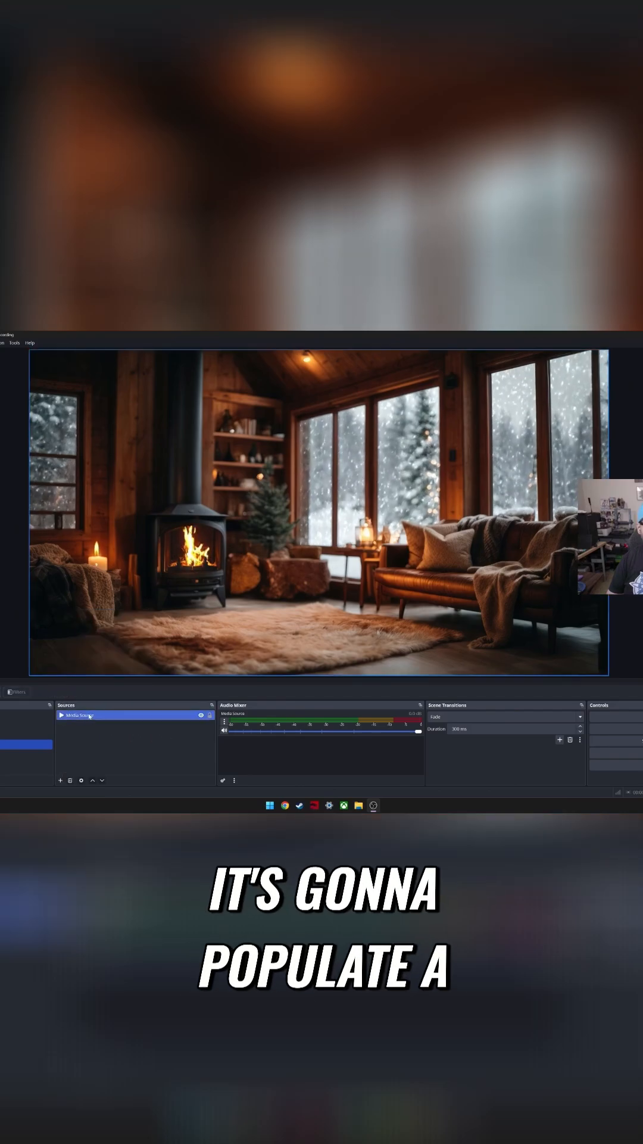
double_click(79, 715)
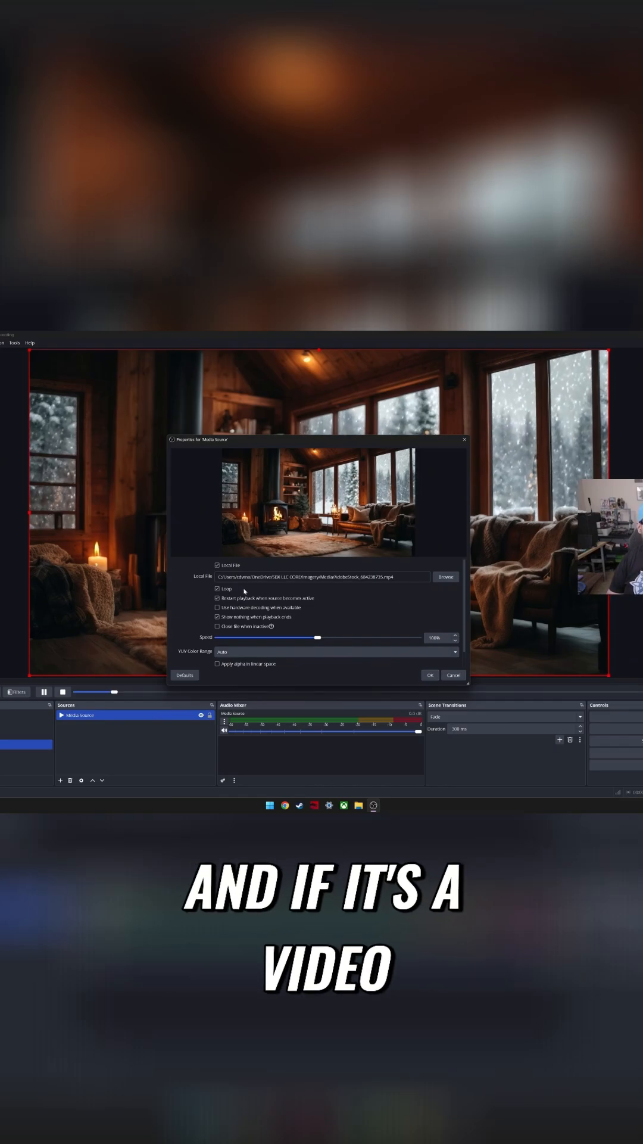
- Enable Loop so the cabin background video repeats endlessly
left_click(218, 588)
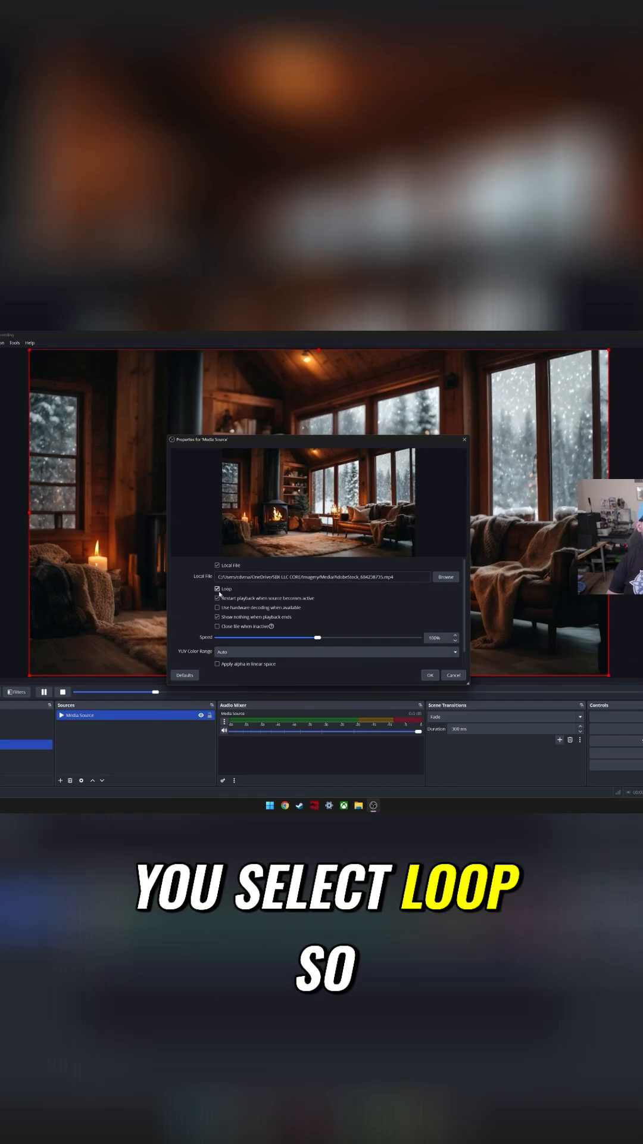